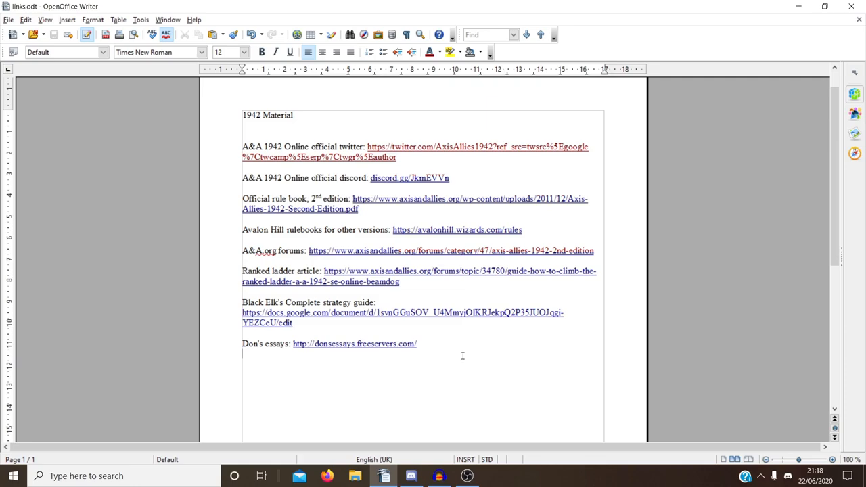
pyautogui.moveTo(229, 152)
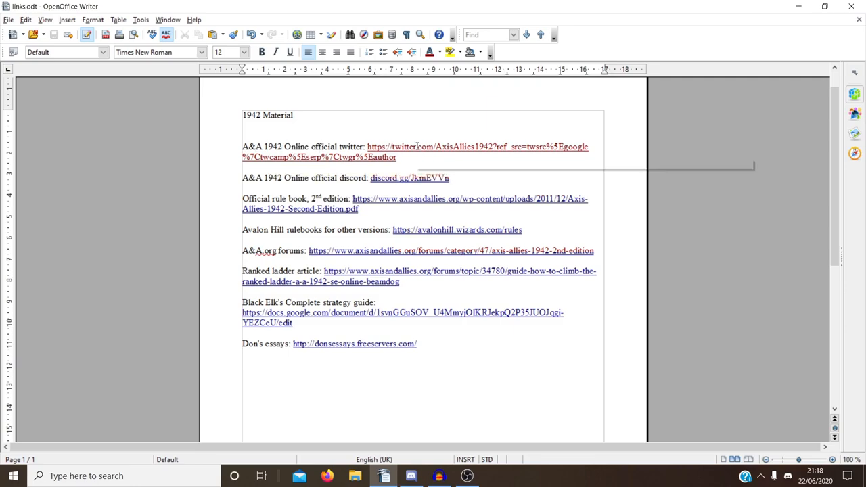
pyautogui.moveTo(415, 146)
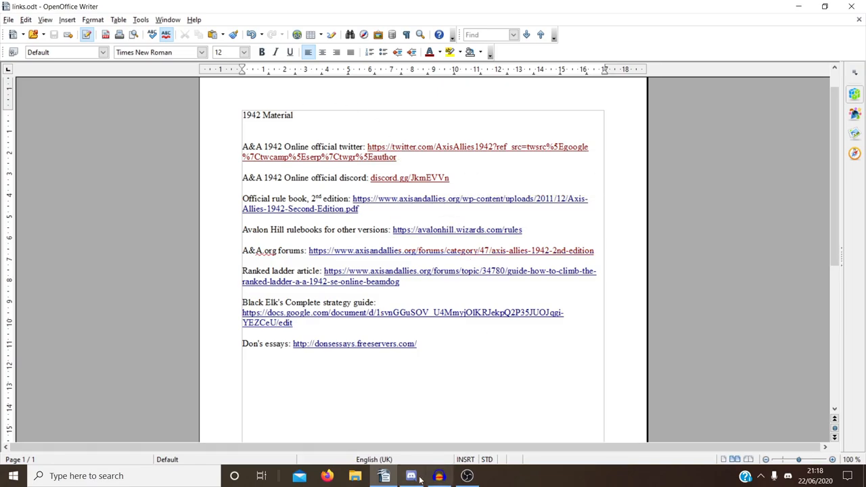
# Step: Bring up the A&A Discord server and scroll its member list down to the role groups
pyautogui.click(411, 477)
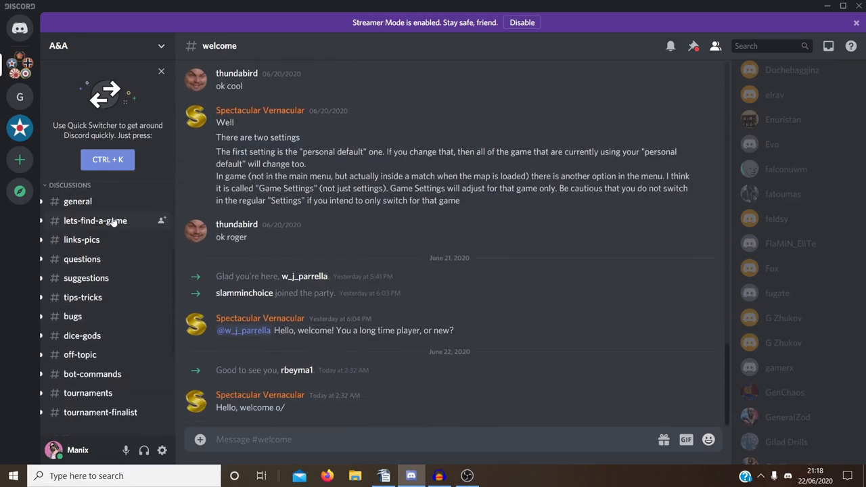
pyautogui.moveTo(115, 228)
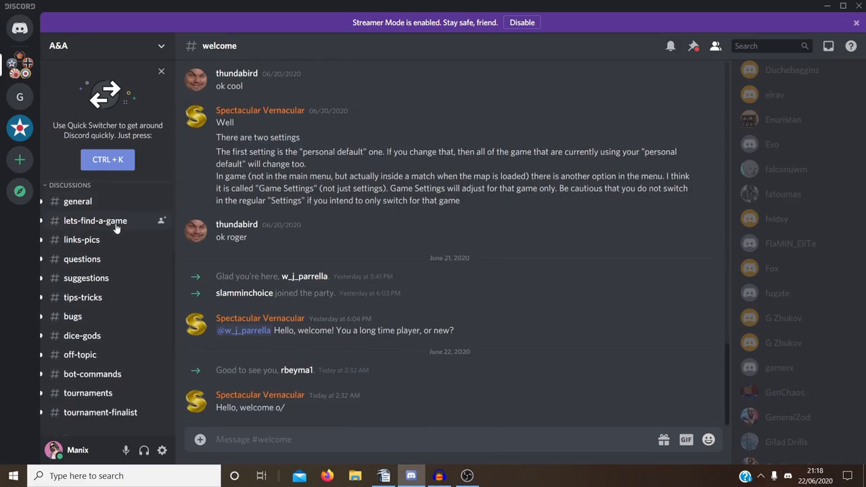
pyautogui.moveTo(135, 264)
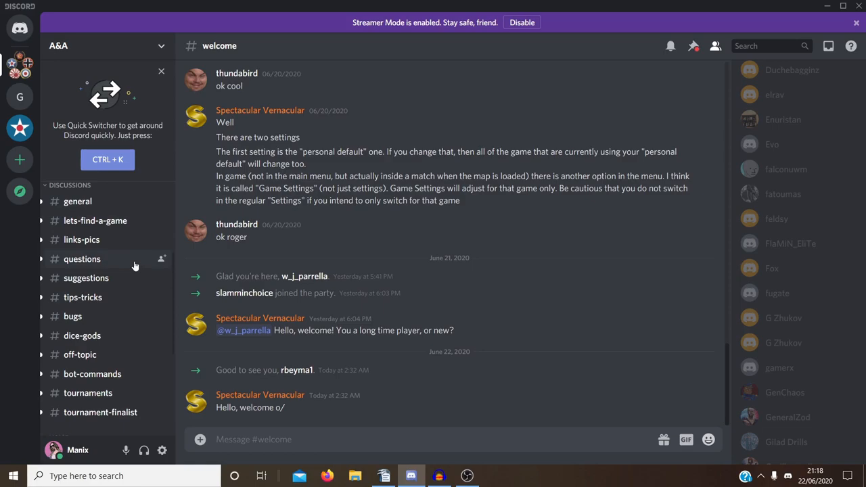
pyautogui.scroll(-3)
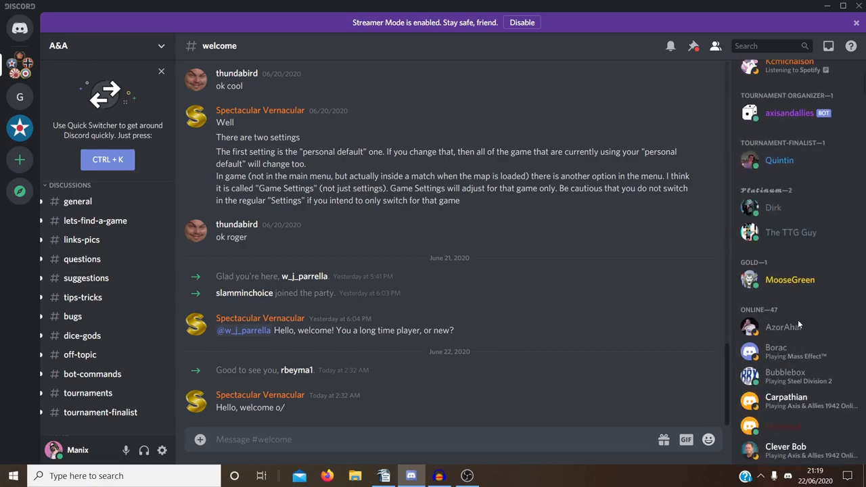
pyautogui.moveTo(774, 177)
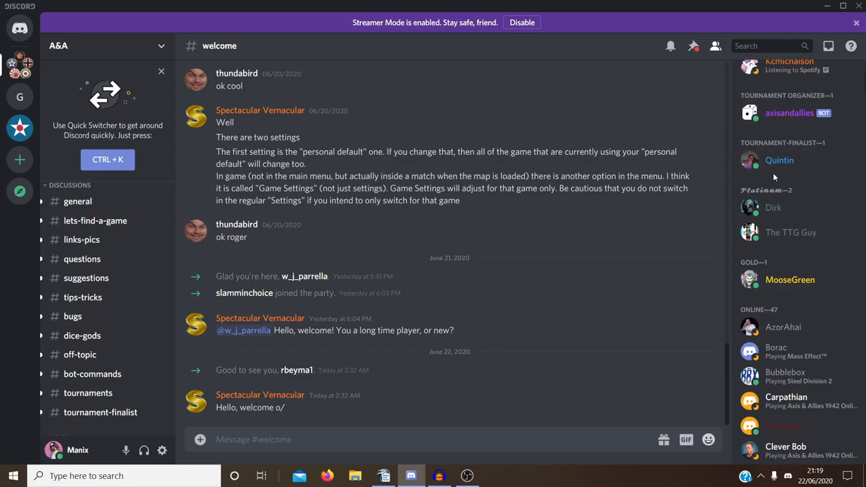
pyautogui.moveTo(770, 177)
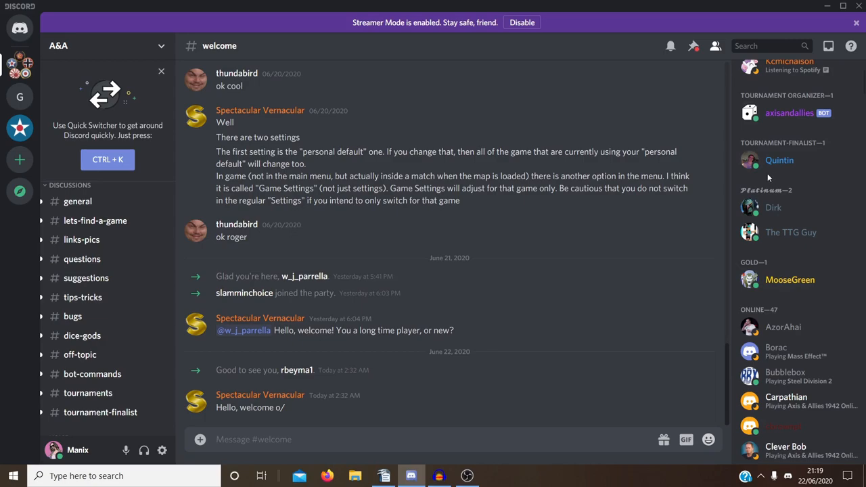
pyautogui.moveTo(65, 308)
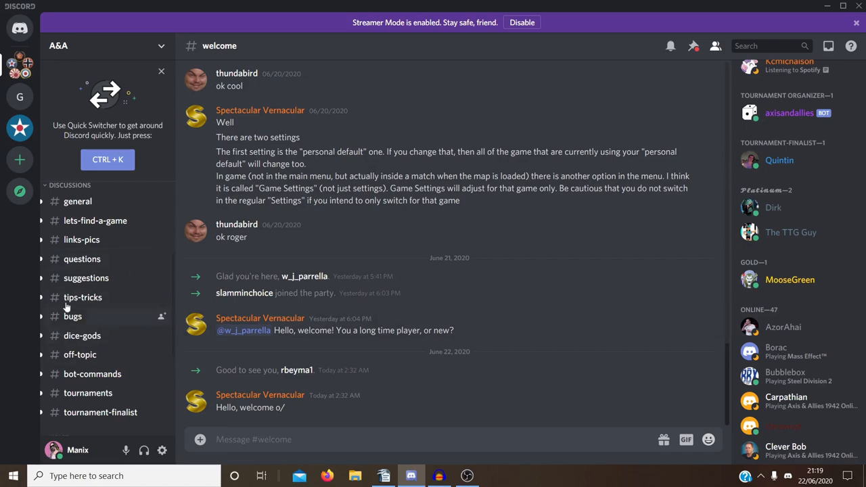
pyautogui.moveTo(142, 270)
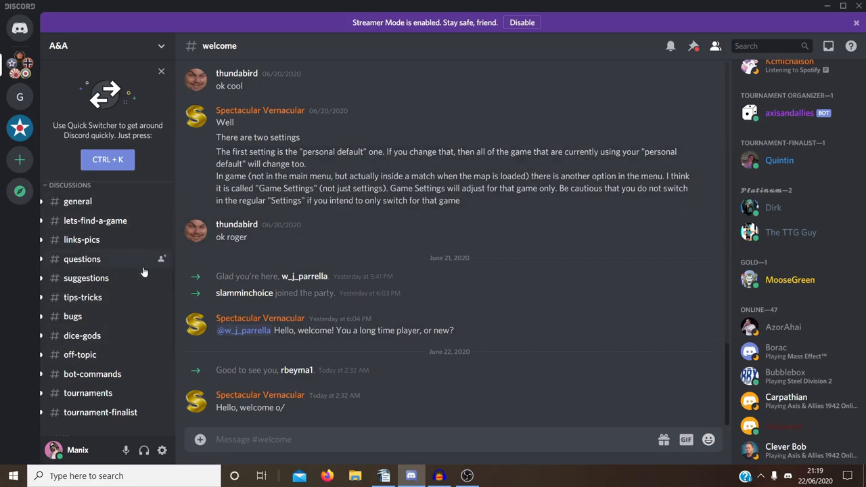
pyautogui.moveTo(95, 225)
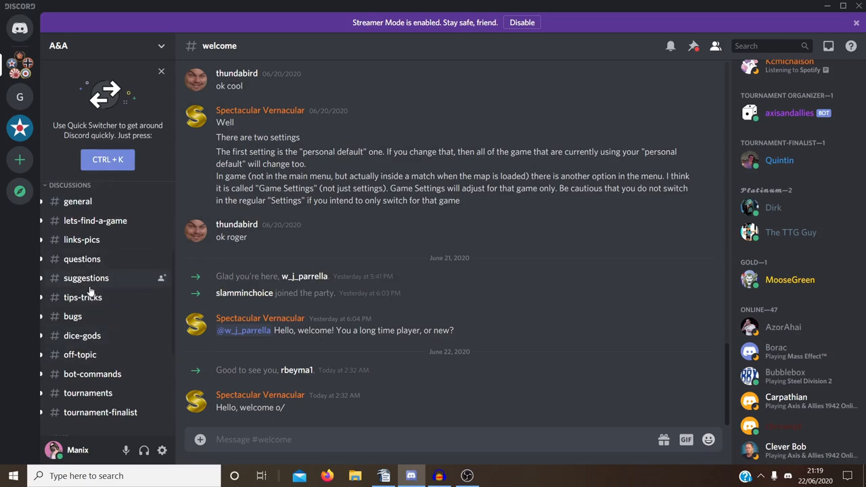
pyautogui.moveTo(92, 284)
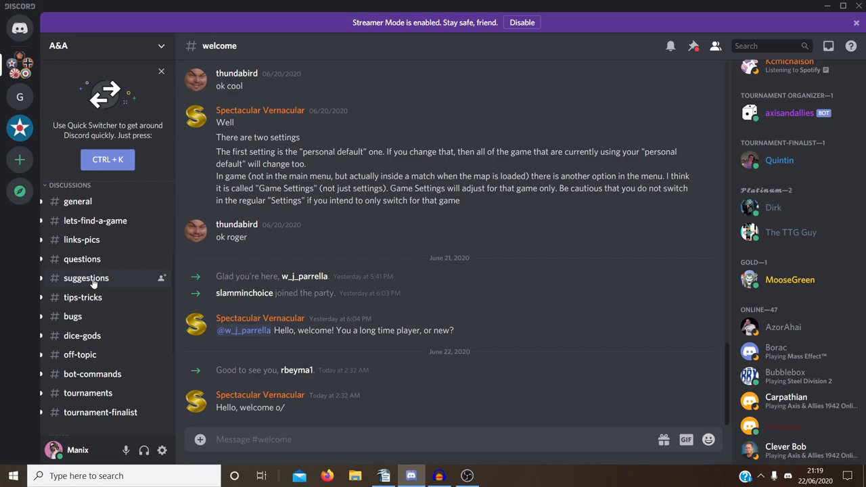
pyautogui.moveTo(152, 256)
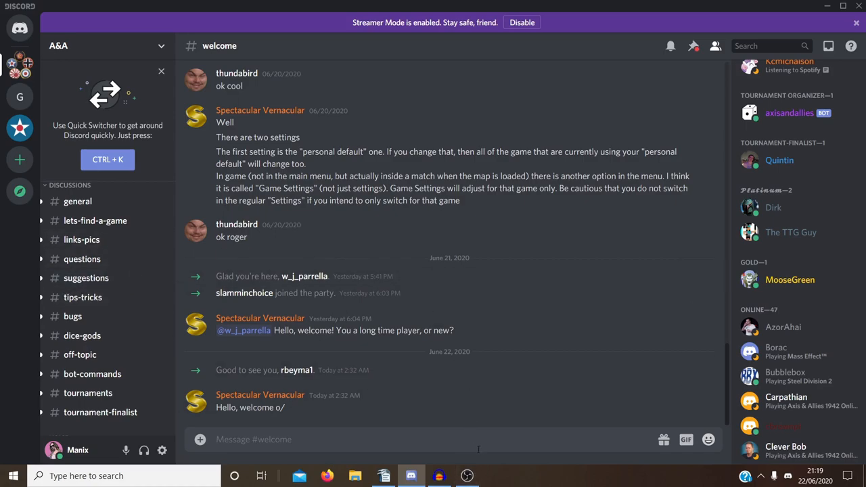
pyautogui.moveTo(779, 160)
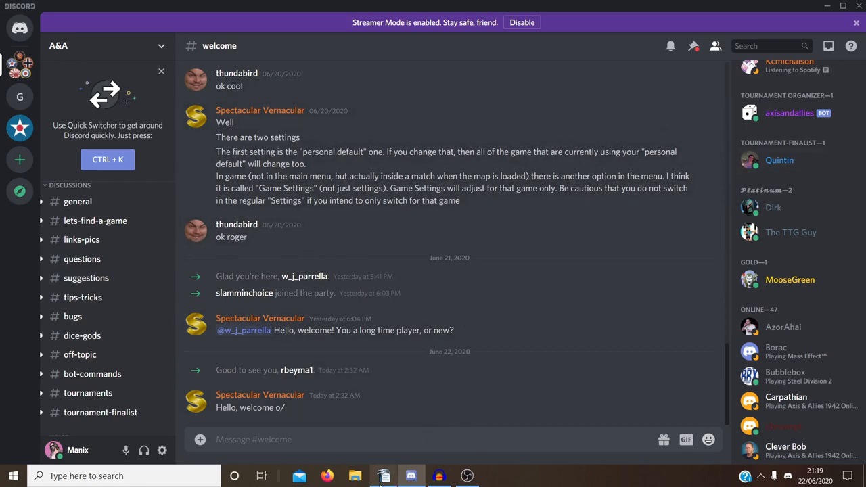
# Step: Switch from Discord back to the links.odt resource list in Writer
pyautogui.click(384, 477)
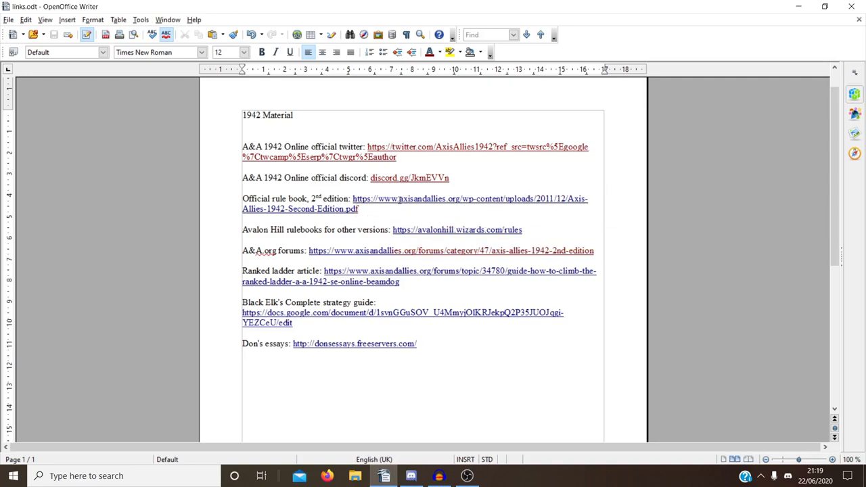
pyautogui.moveTo(399, 198)
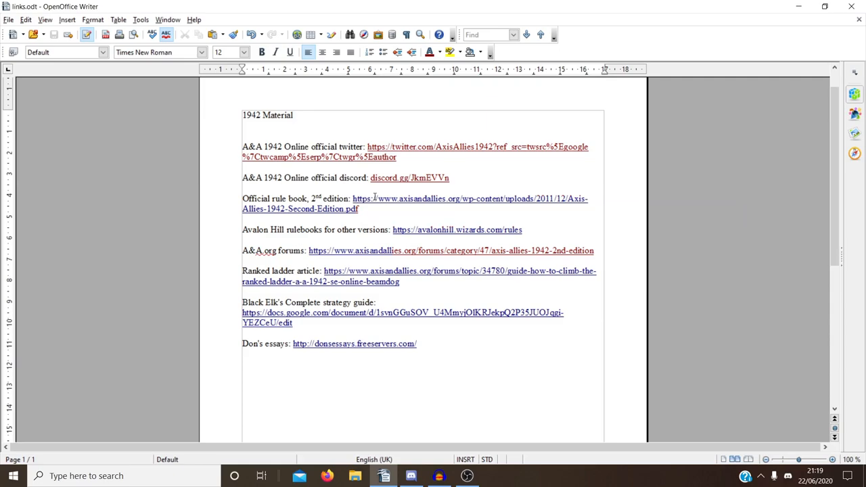
pyautogui.moveTo(384, 200)
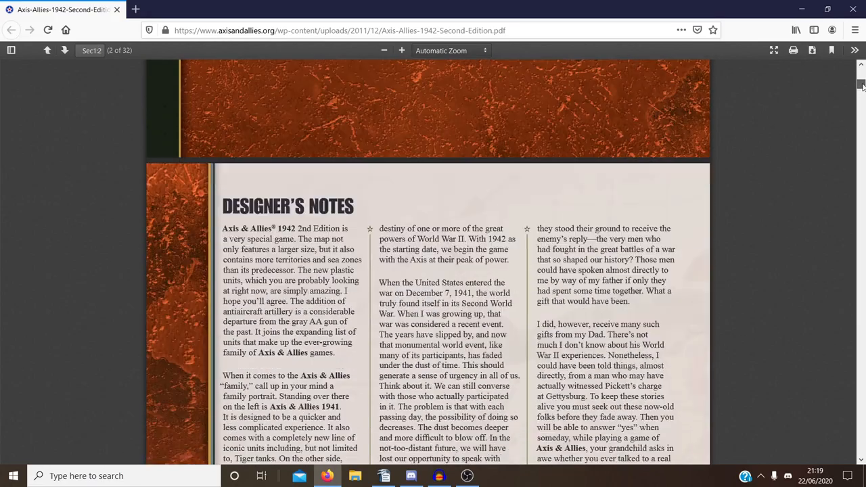
# Step: Page the rulebook PDF from the Game Board section down to page 10's turn sequence
pyautogui.scroll(-3)
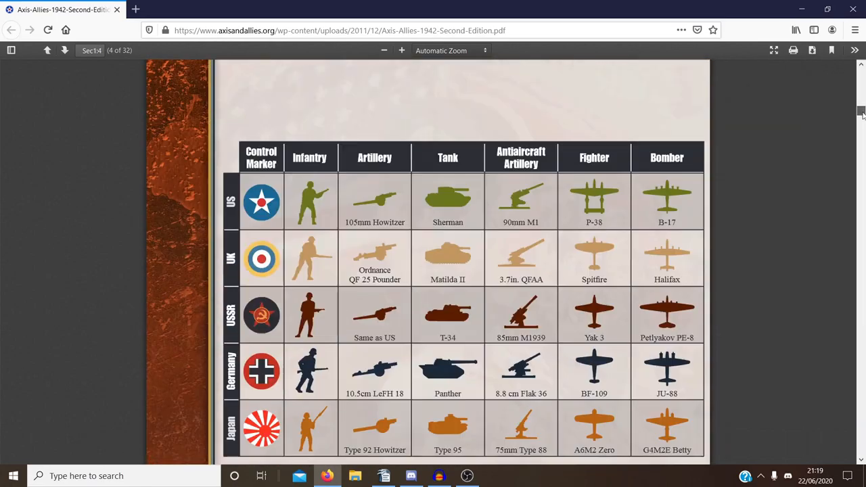
pyautogui.scroll(-3)
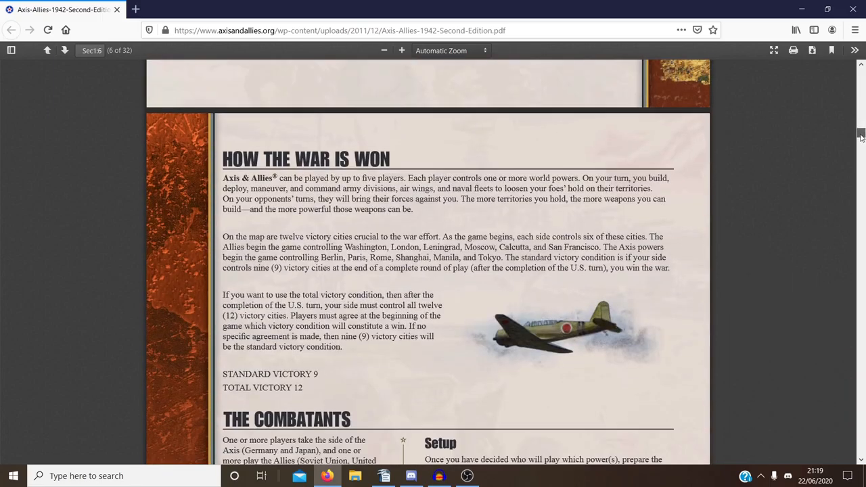
pyautogui.scroll(-3)
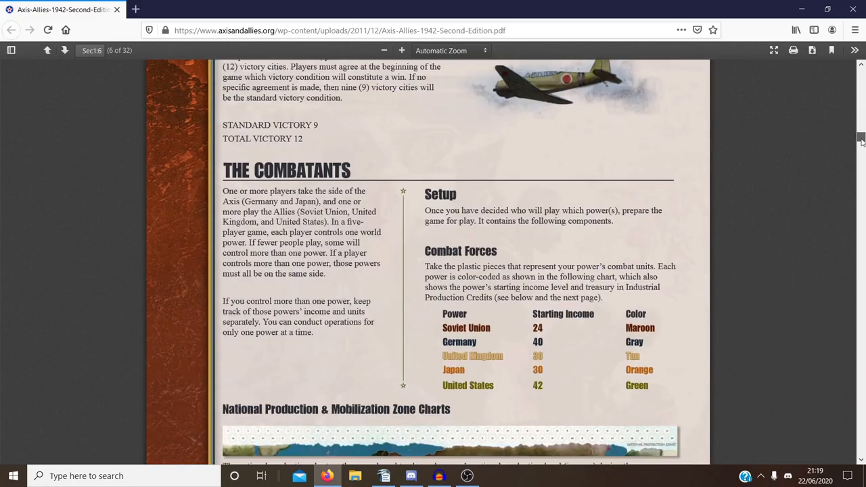
pyautogui.scroll(-3)
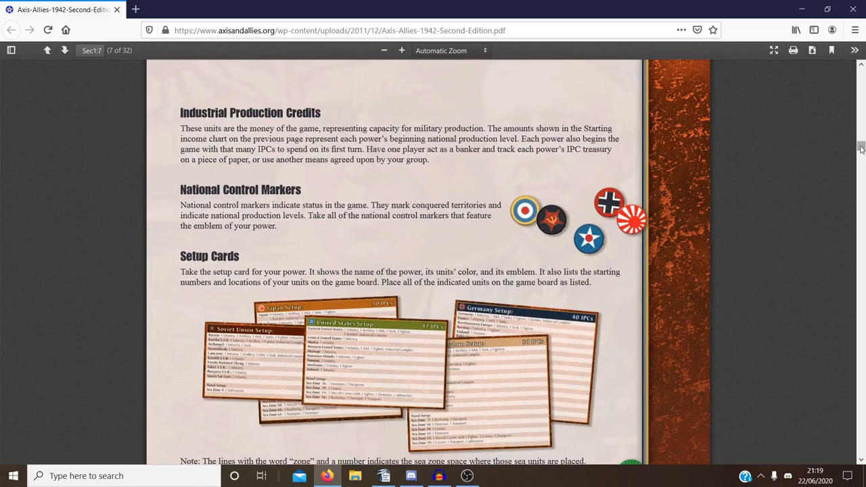
pyautogui.scroll(-3)
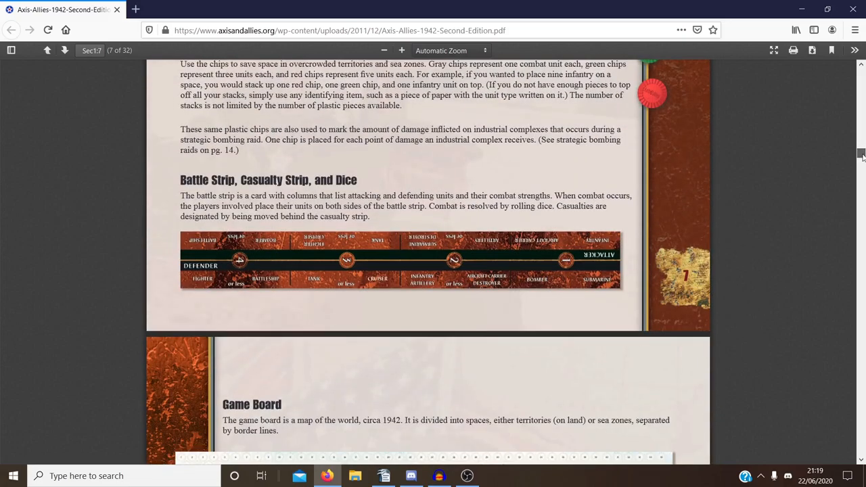
pyautogui.scroll(-3)
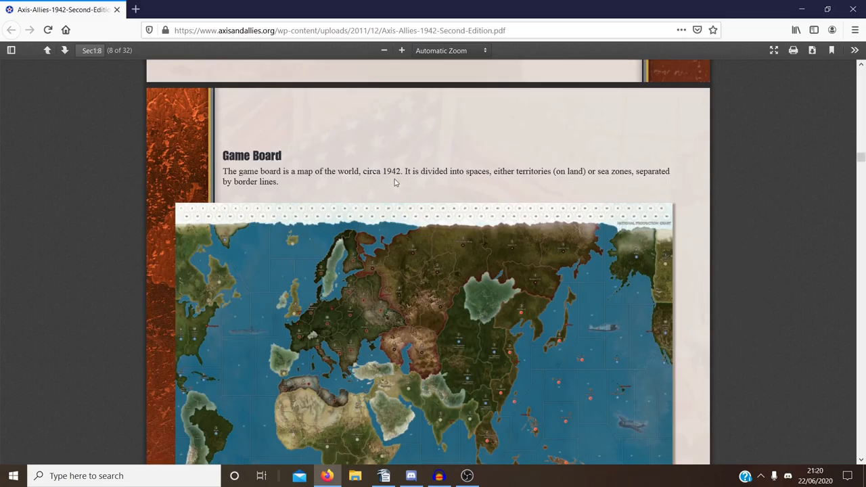
pyautogui.scroll(-3)
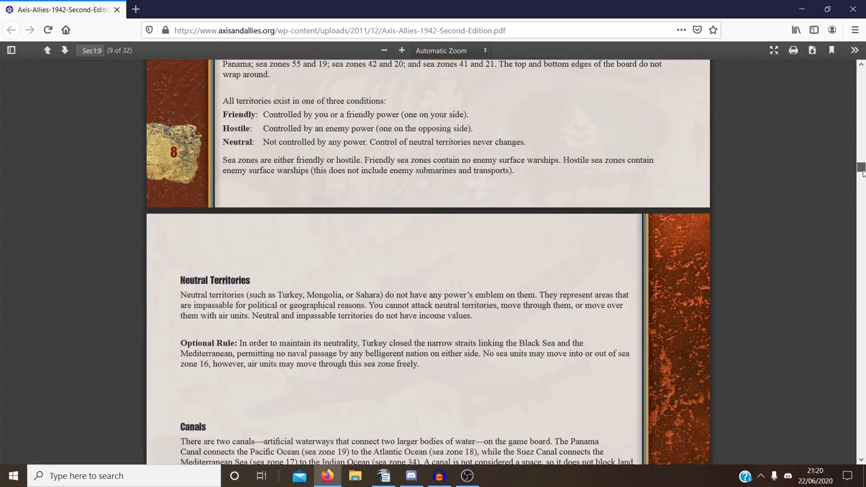
pyautogui.scroll(-3)
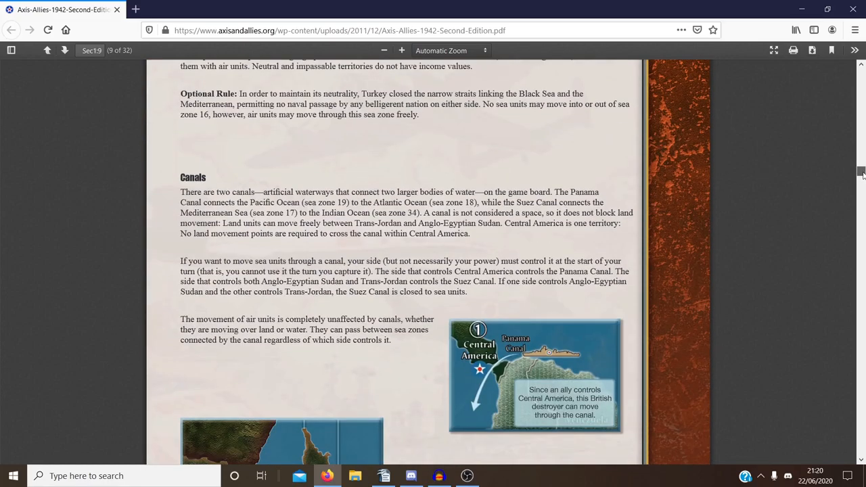
pyautogui.scroll(-3)
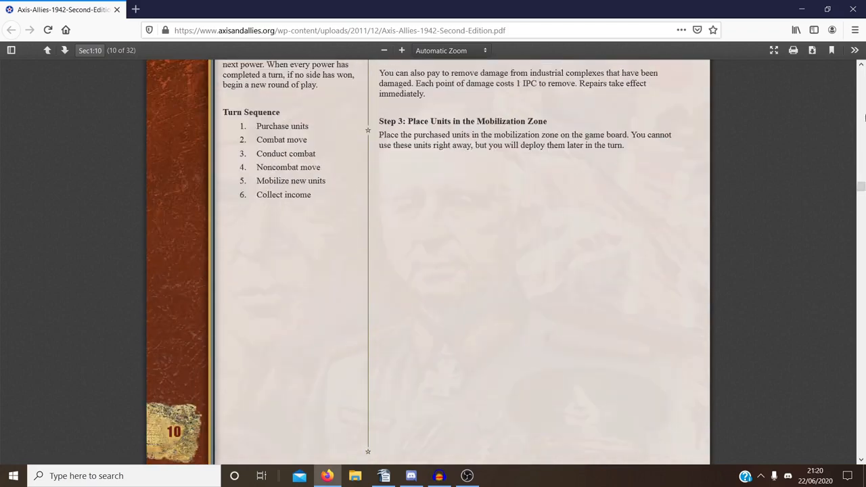
# Step: Switch from the rulebook PDF back to links.odt in Writer
pyautogui.click(385, 476)
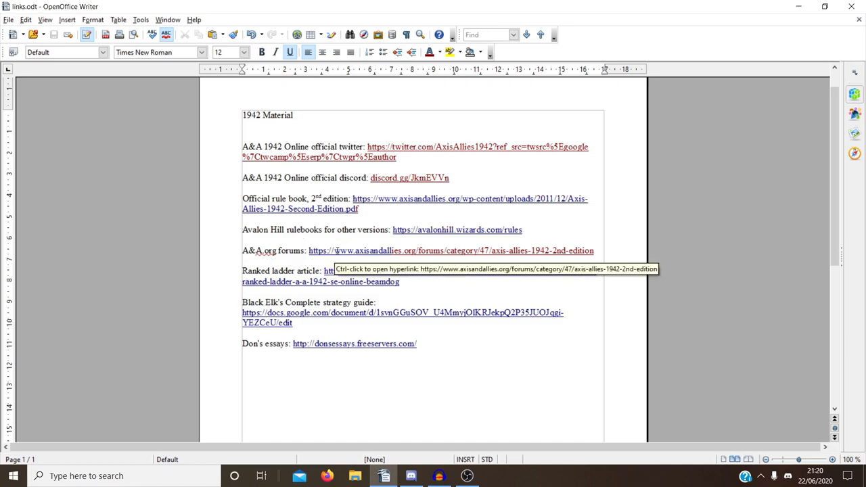
# Step: Follow the A&A.org forums link into the 1942 Second Edition category
pyautogui.click(450, 251)
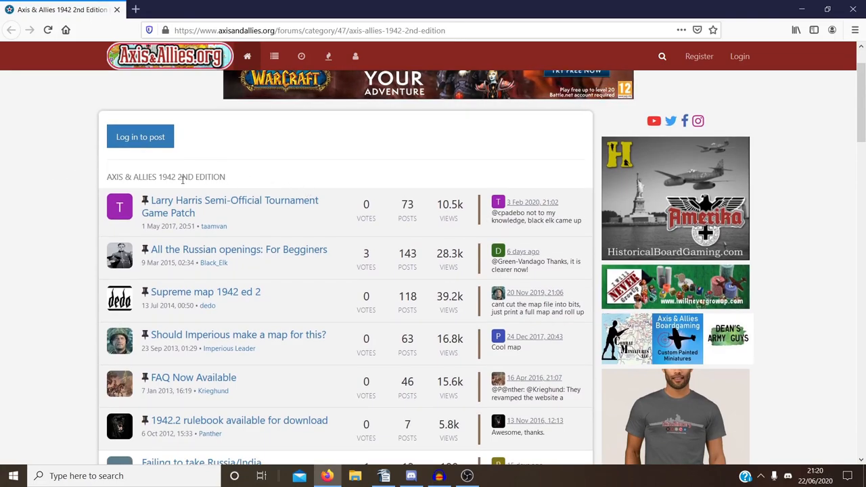
pyautogui.scroll(-3)
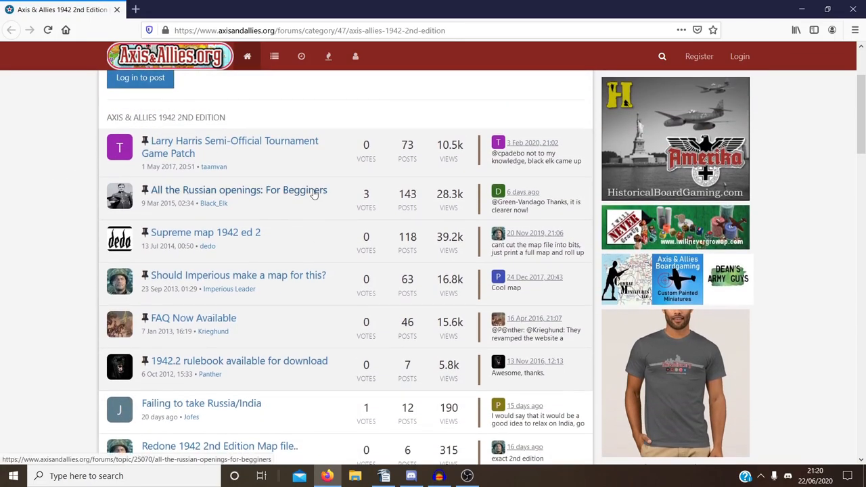
pyautogui.scroll(-3)
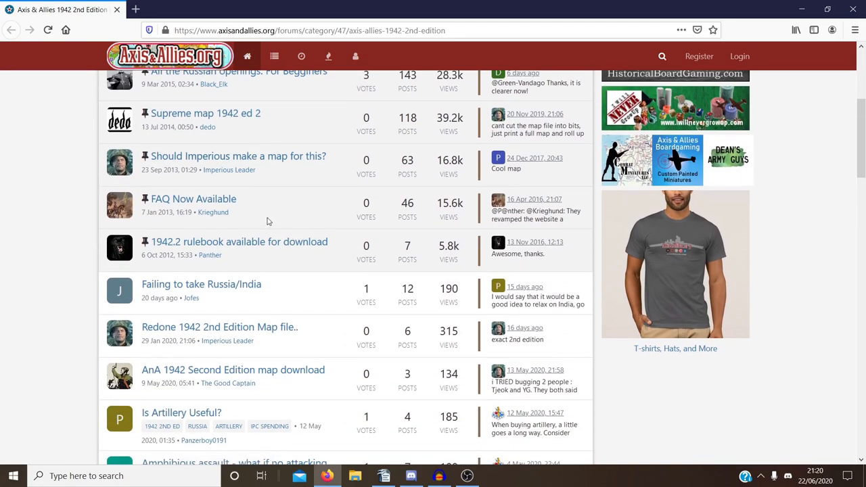
pyautogui.scroll(3)
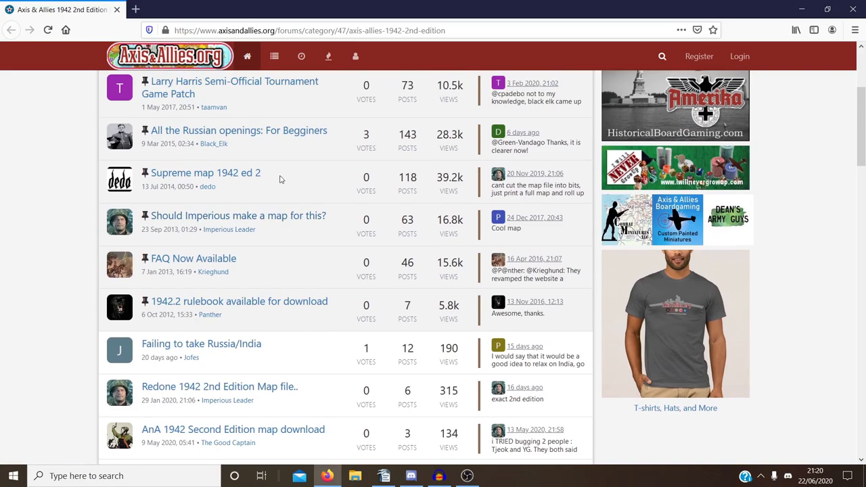
pyautogui.moveTo(208, 138)
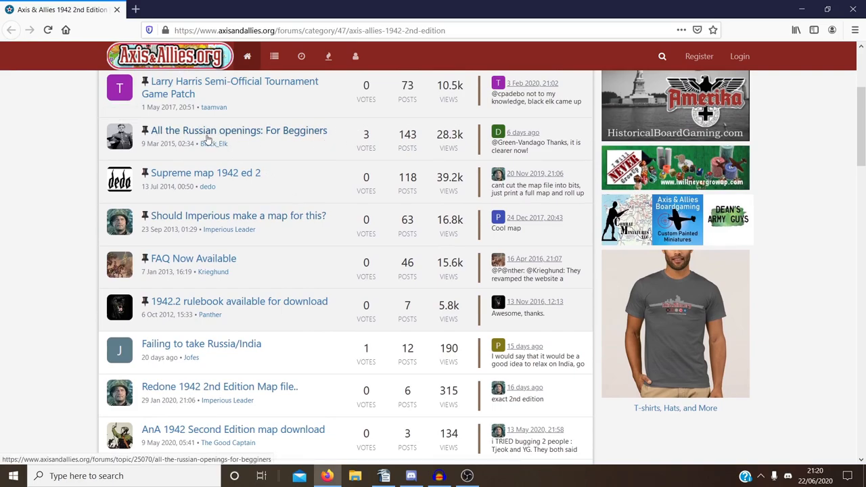
# Step: Look down through the category's topic list and return toward its pinned topics
pyautogui.scroll(-3)
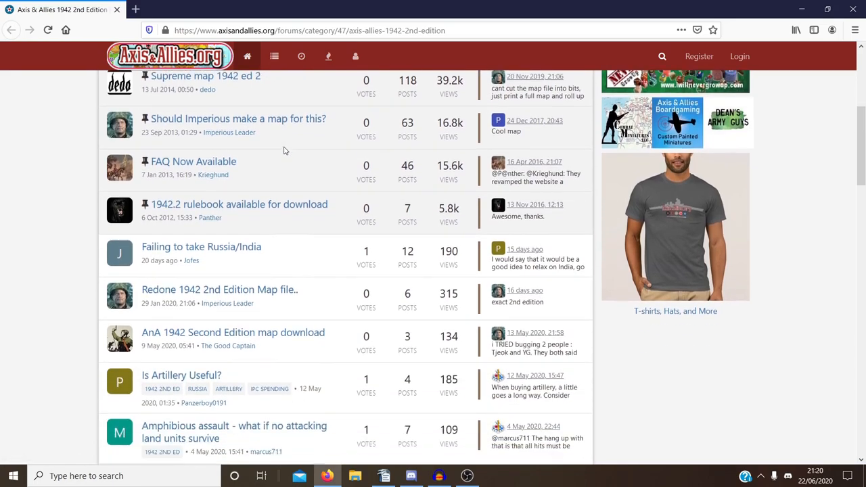
pyautogui.scroll(-3)
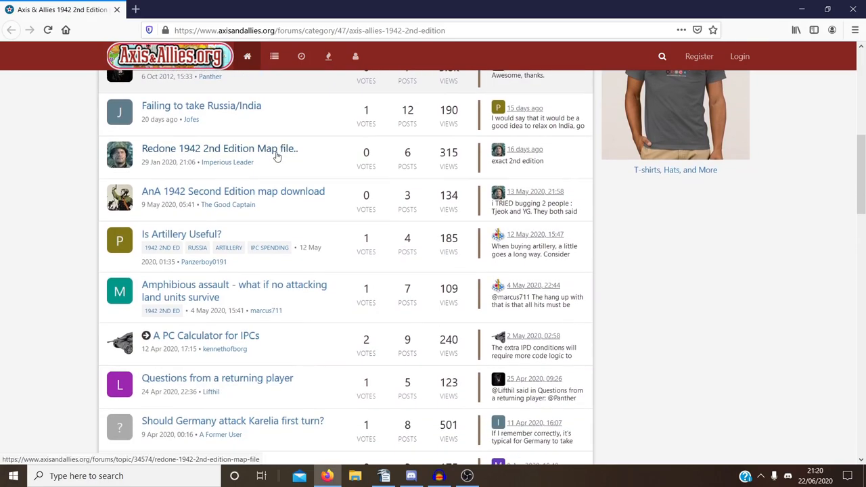
pyautogui.moveTo(197, 247)
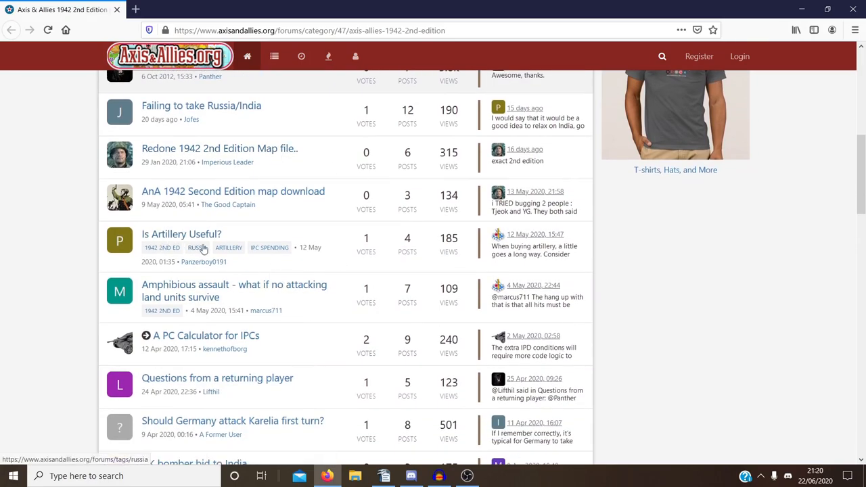
pyautogui.scroll(-3)
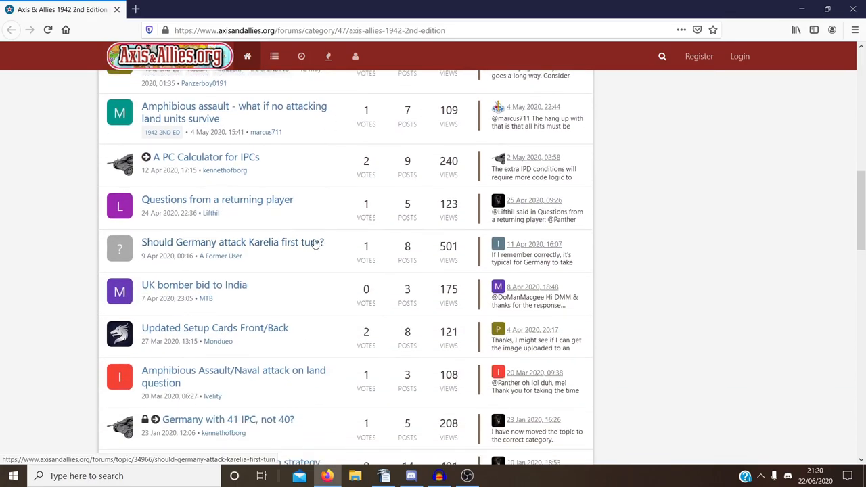
pyautogui.moveTo(465, 229)
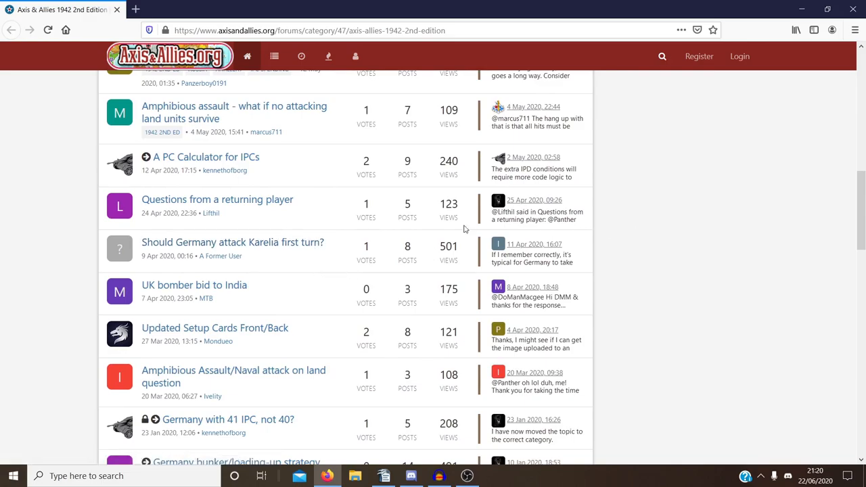
pyautogui.moveTo(333, 238)
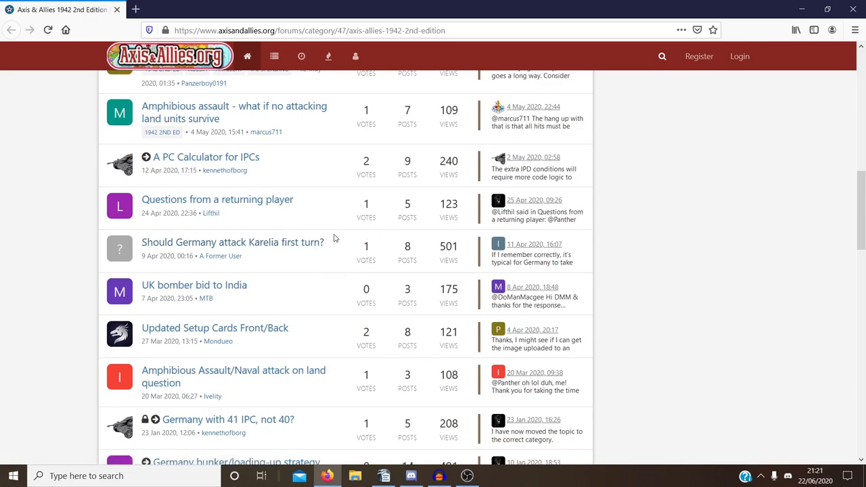
pyautogui.scroll(-3)
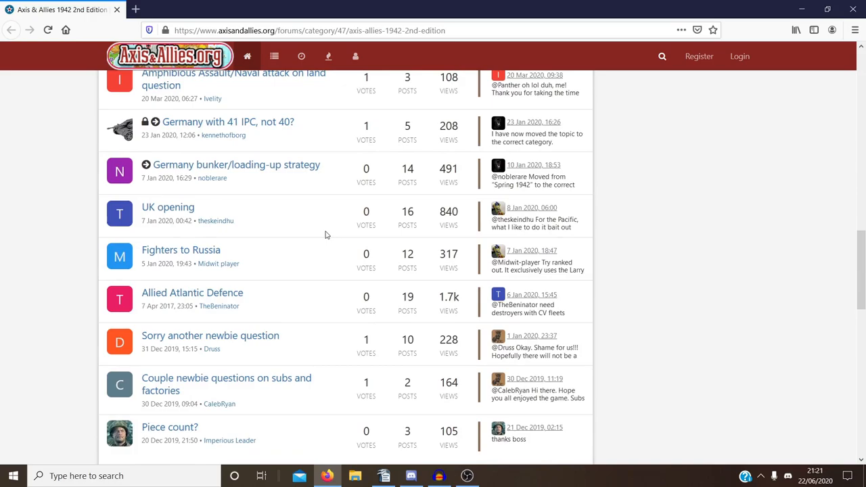
pyautogui.scroll(3)
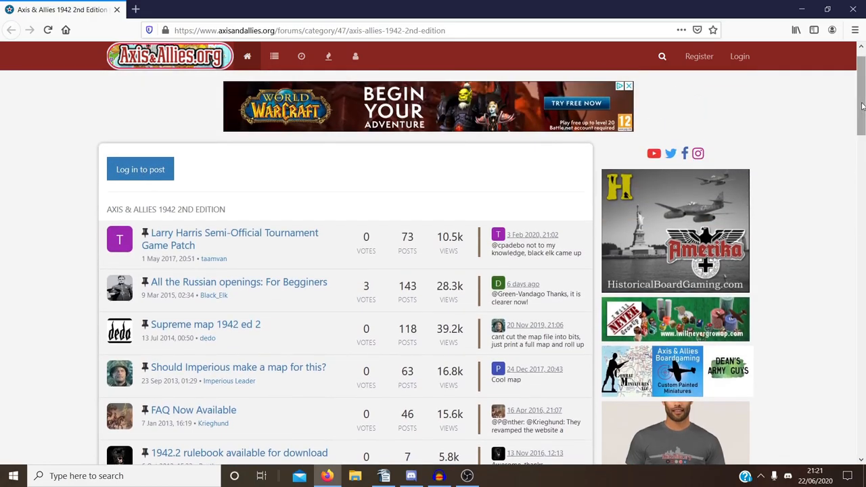
# Step: Read the ranked ladder climbing guide down through its Germany and United Kingdom advice
pyautogui.click(385, 476)
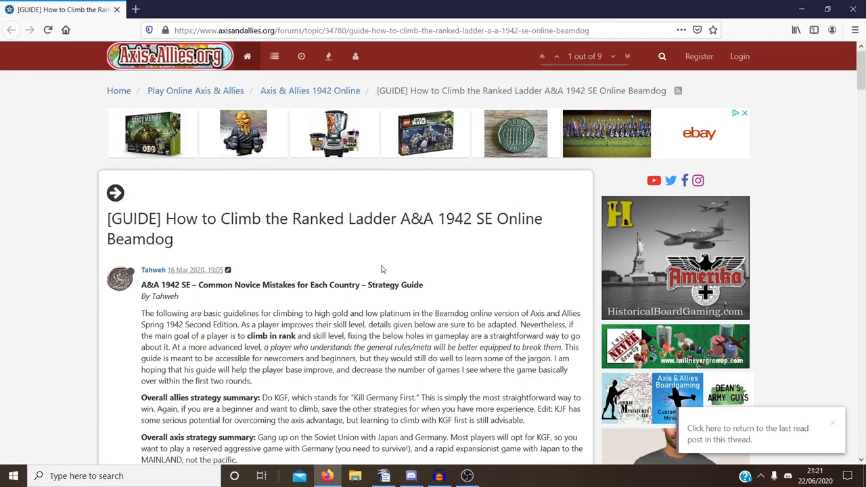
pyautogui.scroll(-3)
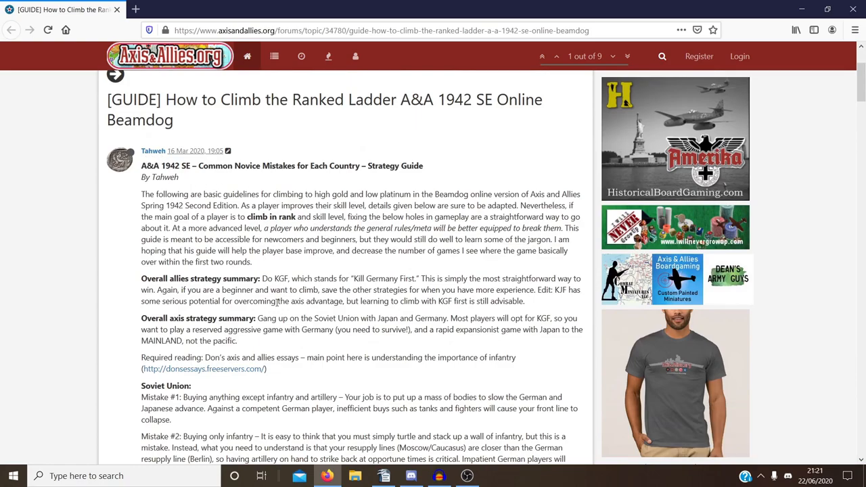
pyautogui.scroll(-3)
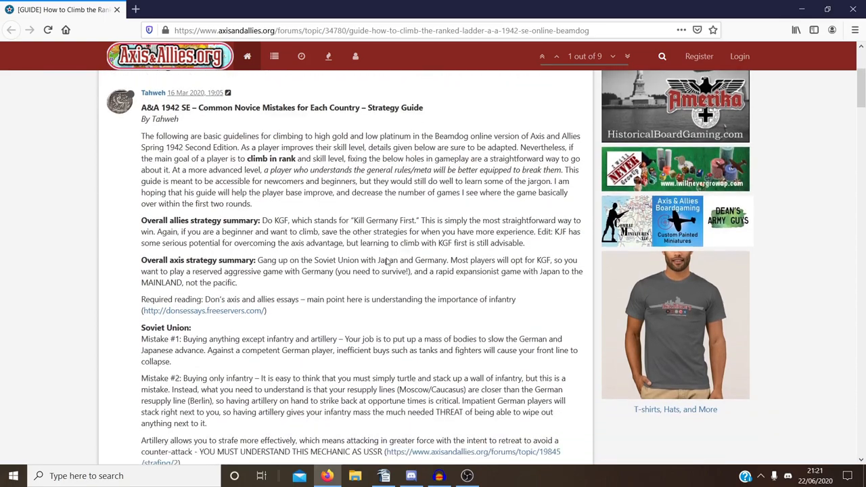
pyautogui.scroll(-3)
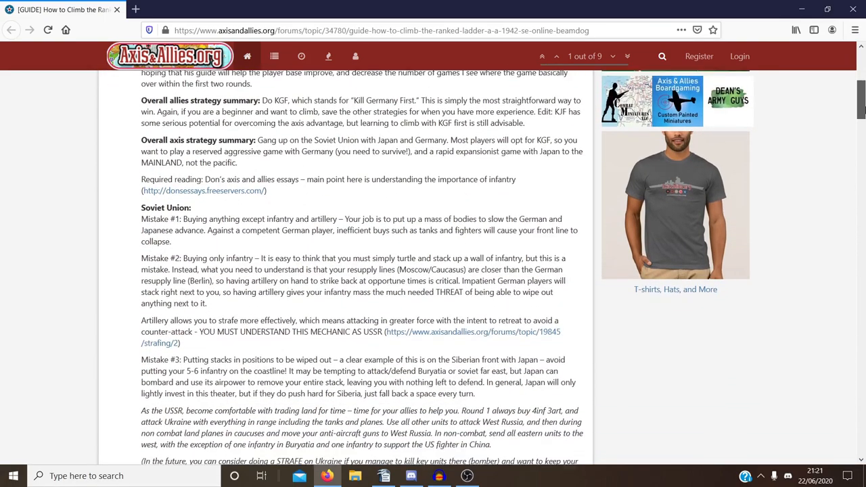
pyautogui.scroll(-3)
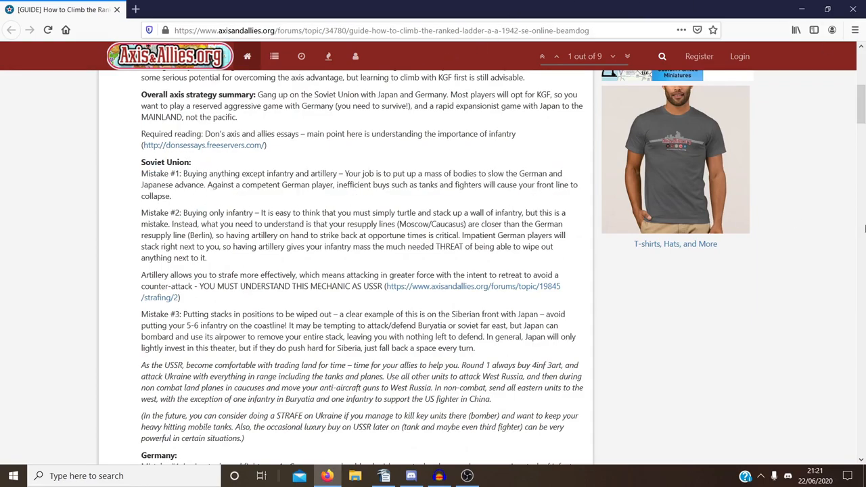
pyautogui.scroll(-3)
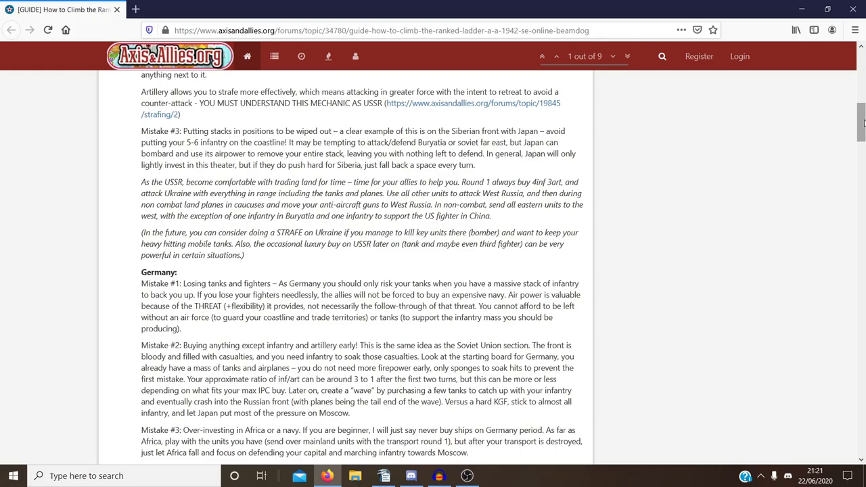
pyautogui.scroll(-3)
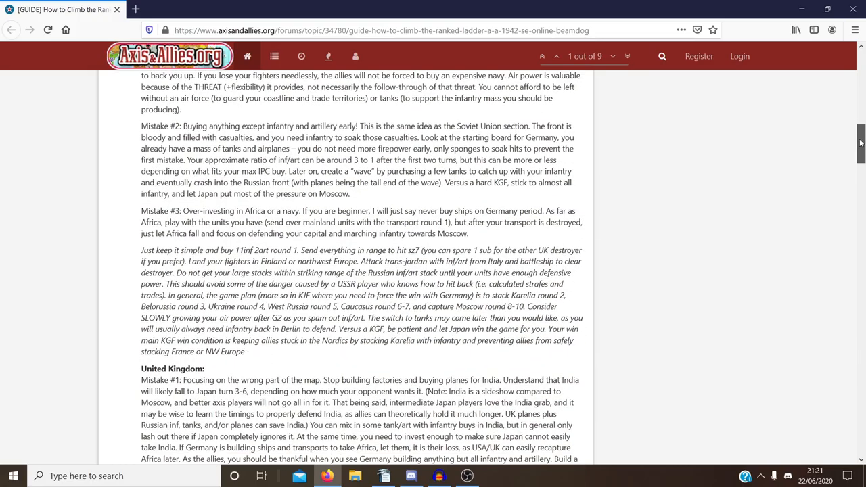
pyautogui.scroll(-3)
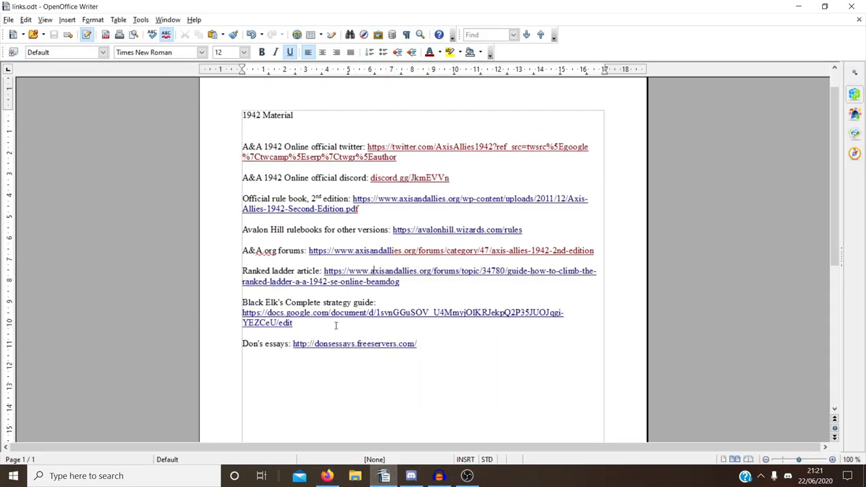
pyautogui.moveTo(277, 317)
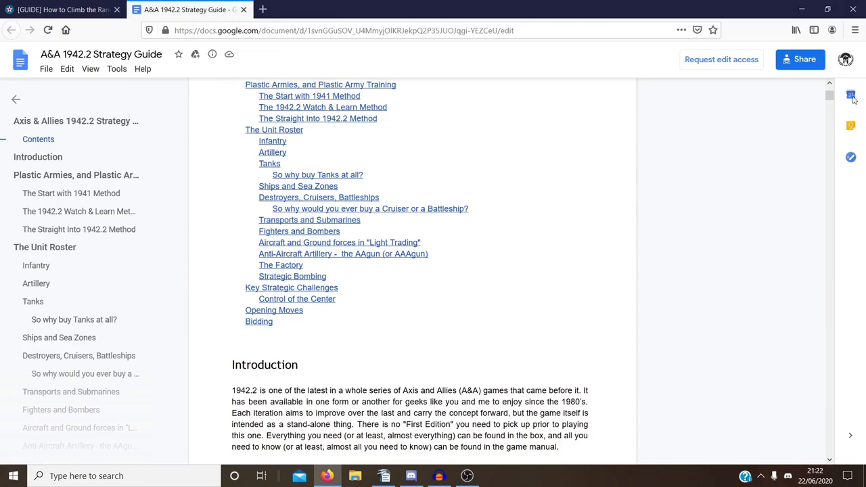
# Step: Skim Black Elk's 1942.2 Strategy Guide down to its Infantry and Artillery sections
pyautogui.scroll(-3)
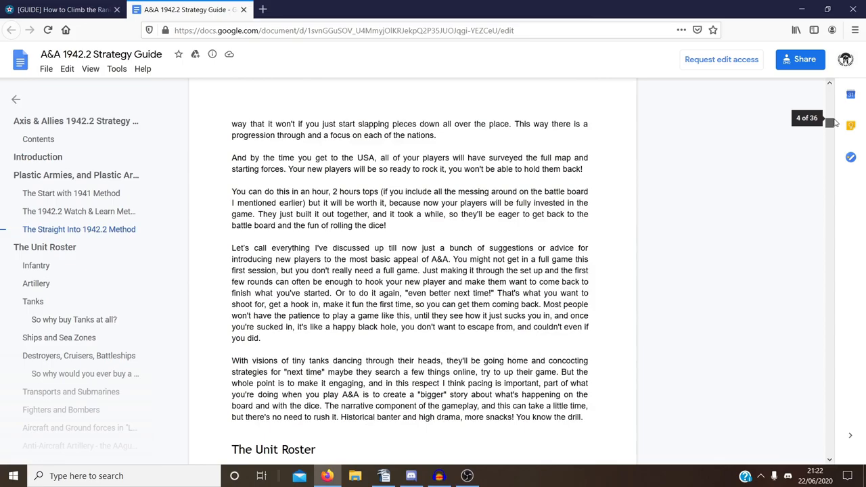
pyautogui.scroll(-3)
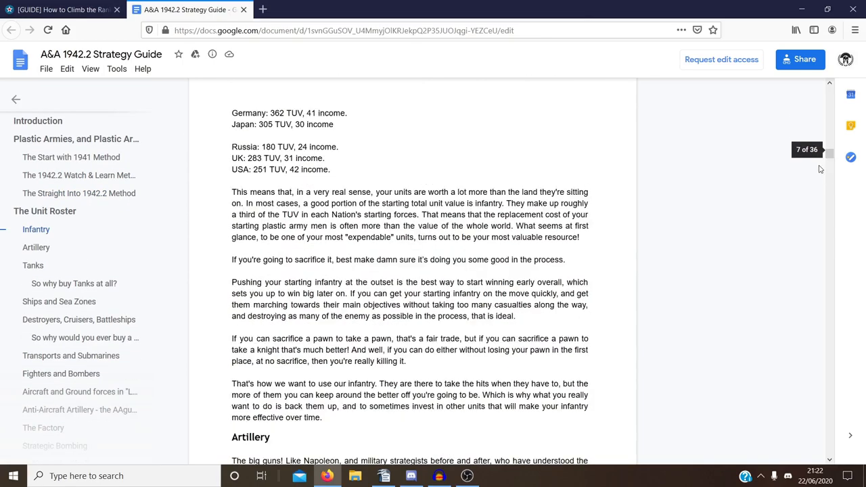
pyautogui.scroll(-3)
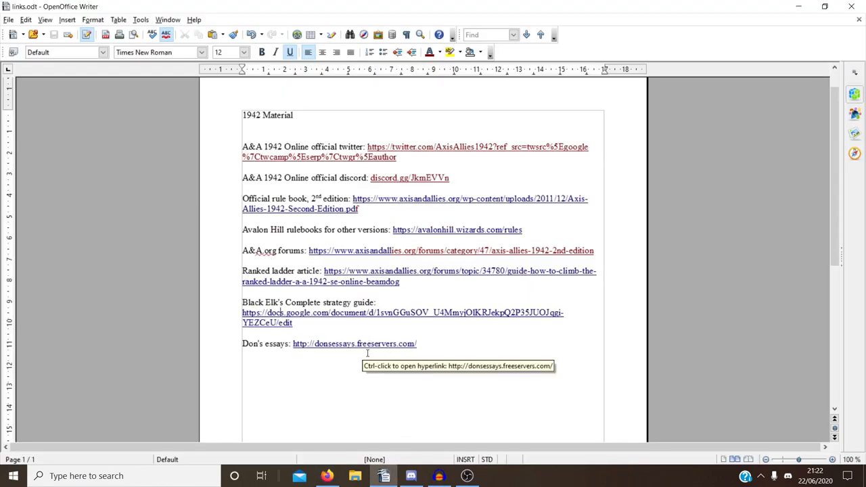
pyautogui.moveTo(368, 354)
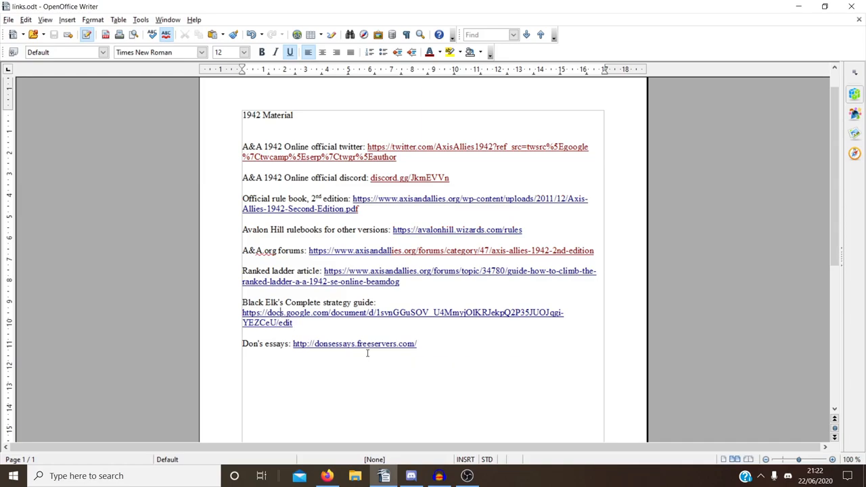
# Step: Follow the Don's essays link and look over its essay list through Essay #5
pyautogui.click(354, 344)
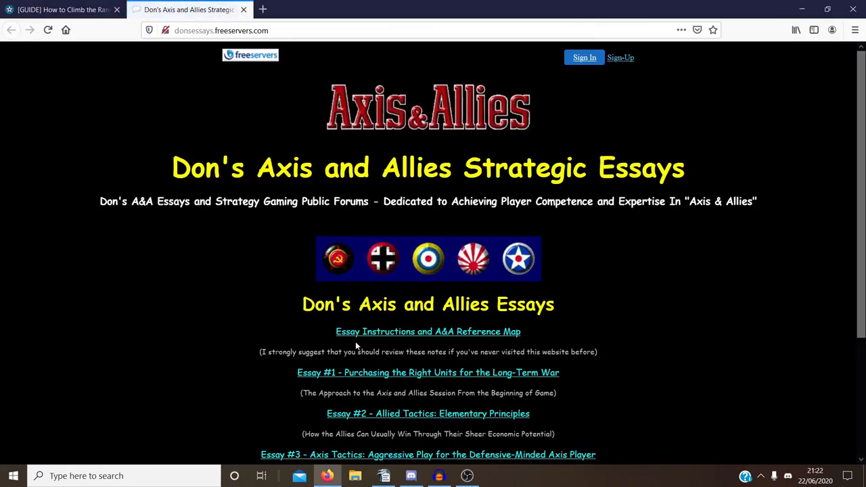
pyautogui.scroll(-3)
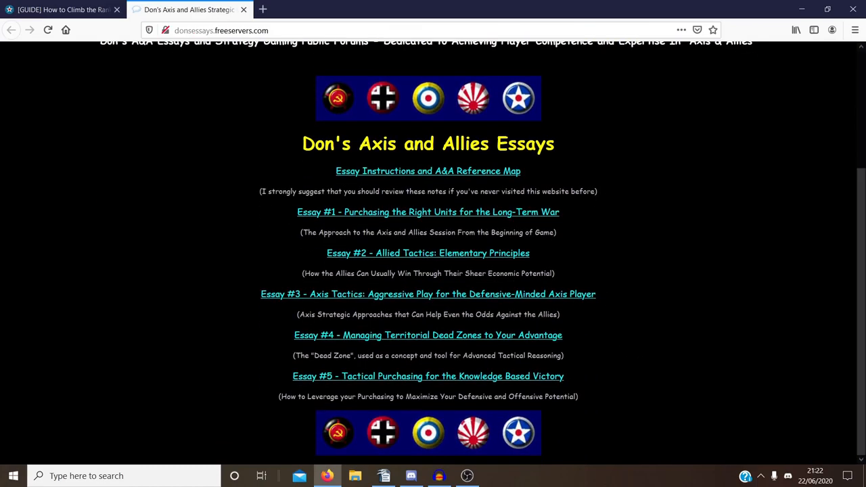
pyautogui.scroll(3)
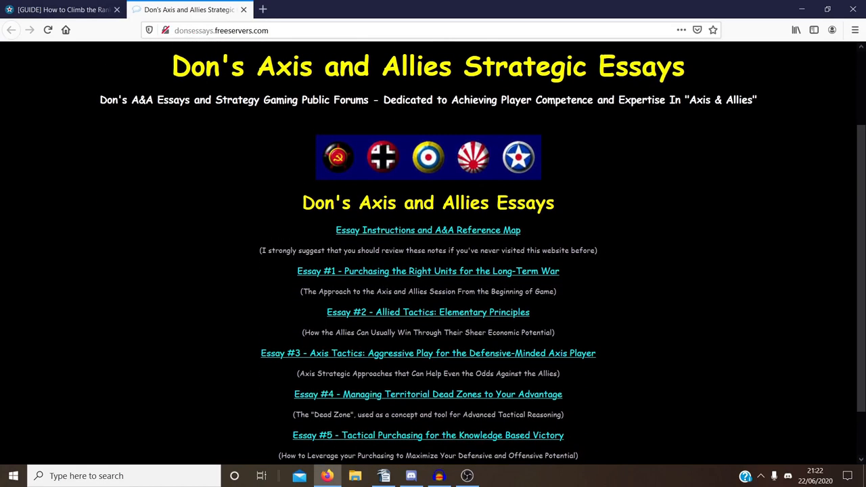
pyautogui.scroll(-3)
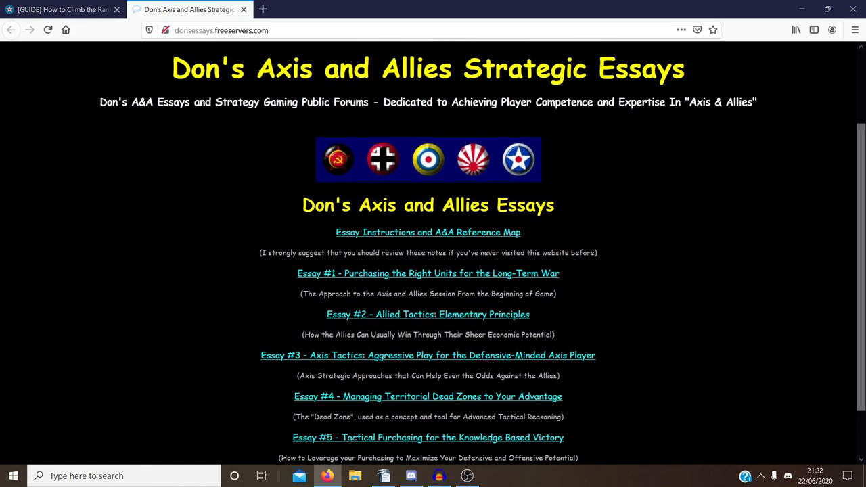
pyautogui.scroll(-3)
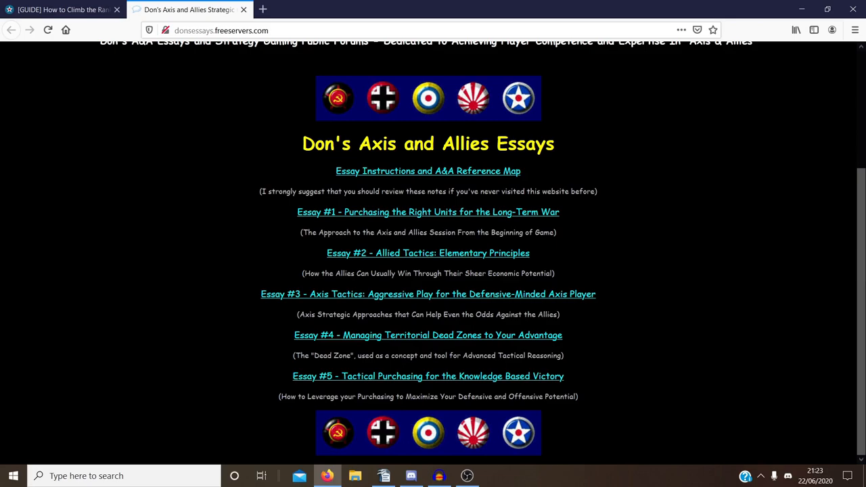
pyautogui.moveTo(561, 280)
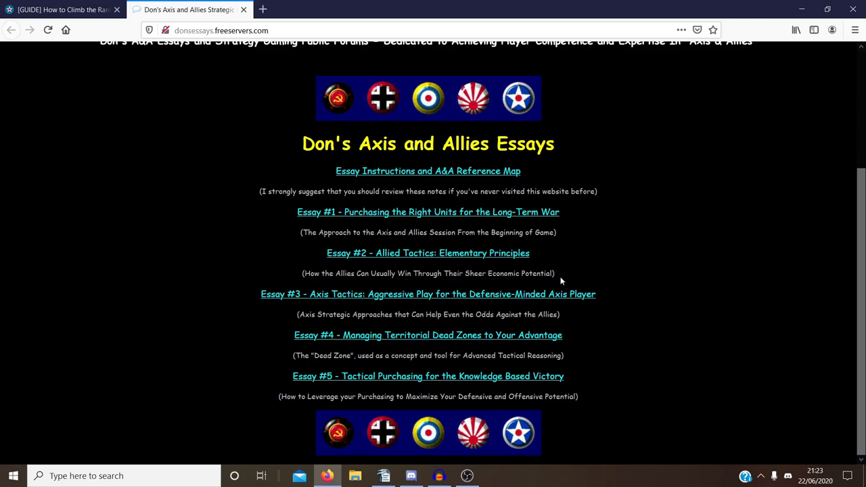
pyautogui.scroll(3)
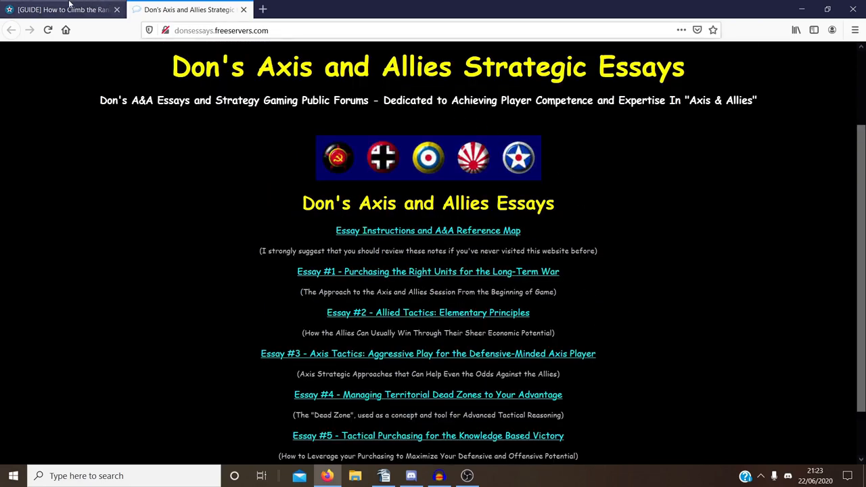
pyautogui.scroll(-3)
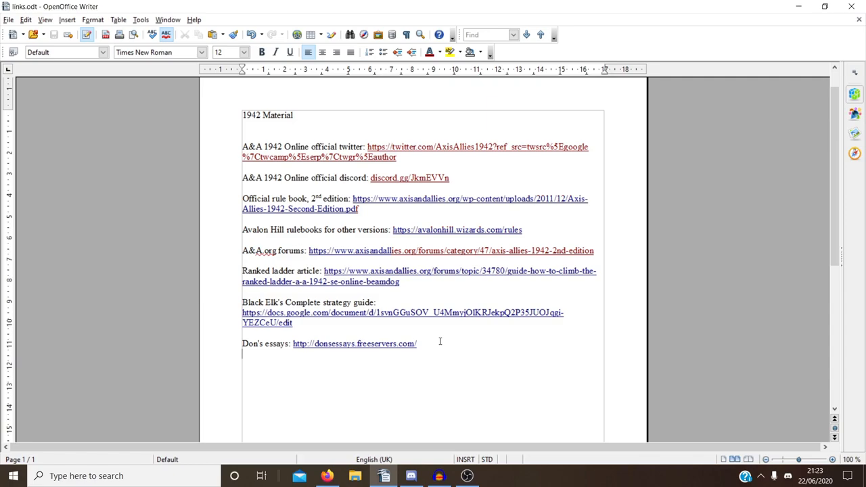
pyautogui.moveTo(391, 303)
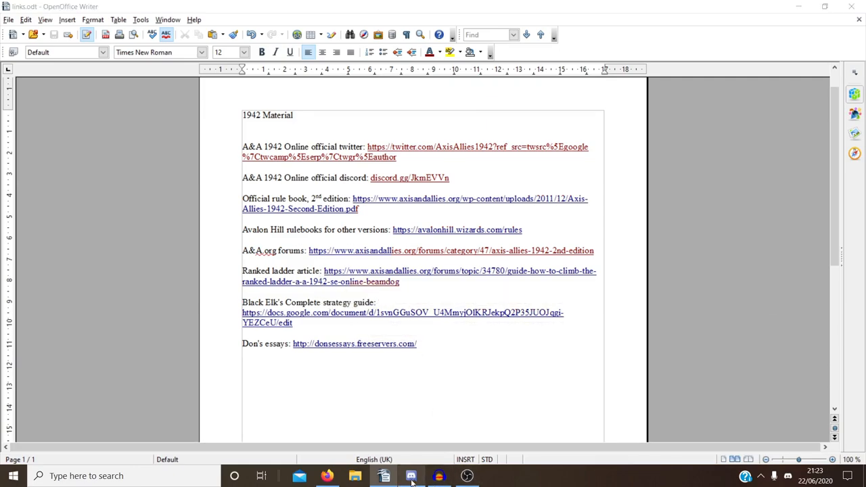
pyautogui.click(412, 476)
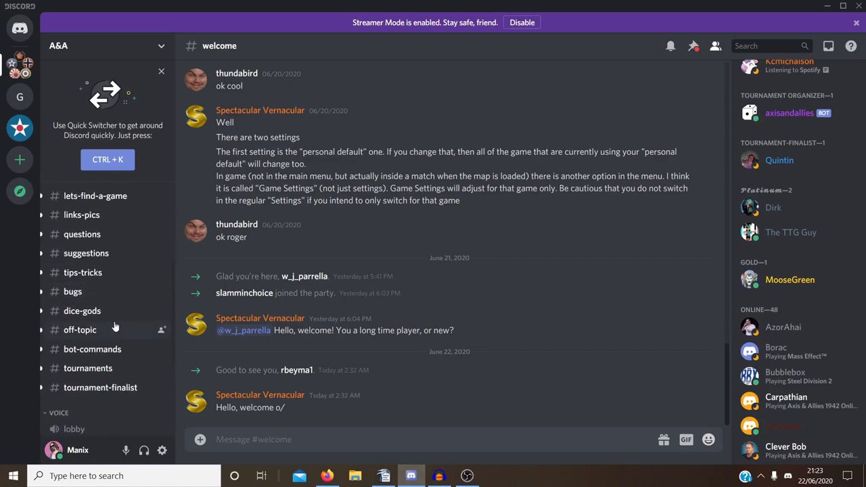
pyautogui.click(76, 289)
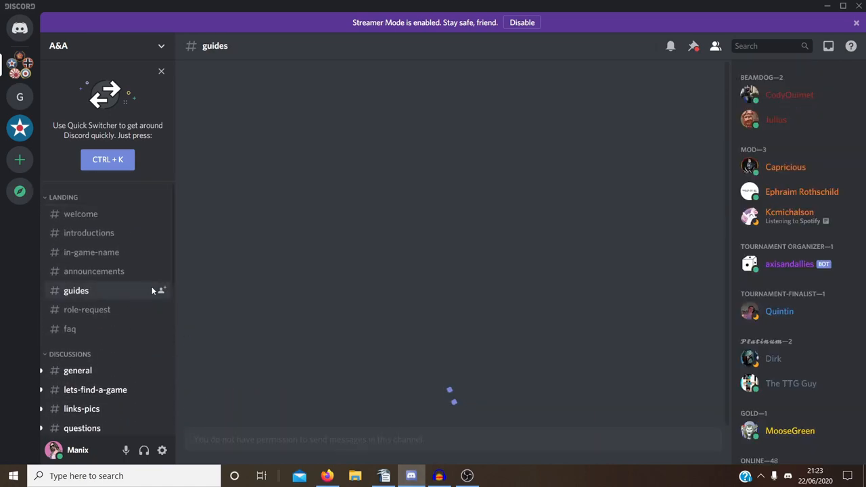
pyautogui.click(76, 290)
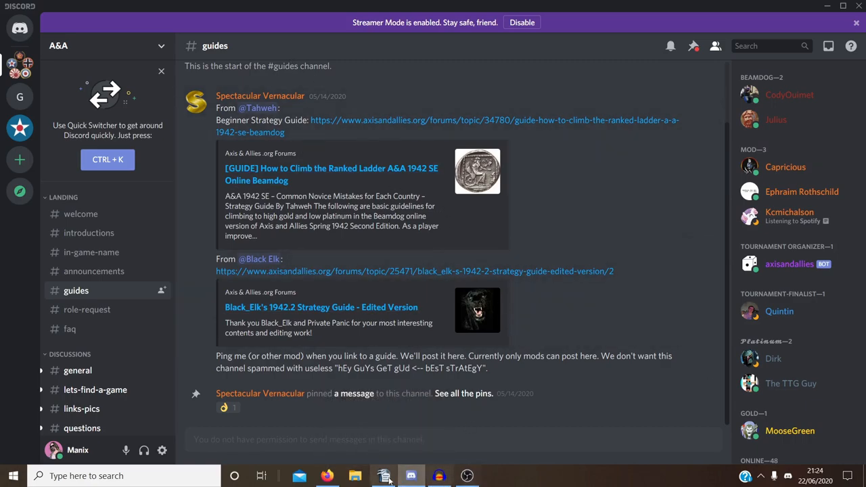
pyautogui.click(385, 476)
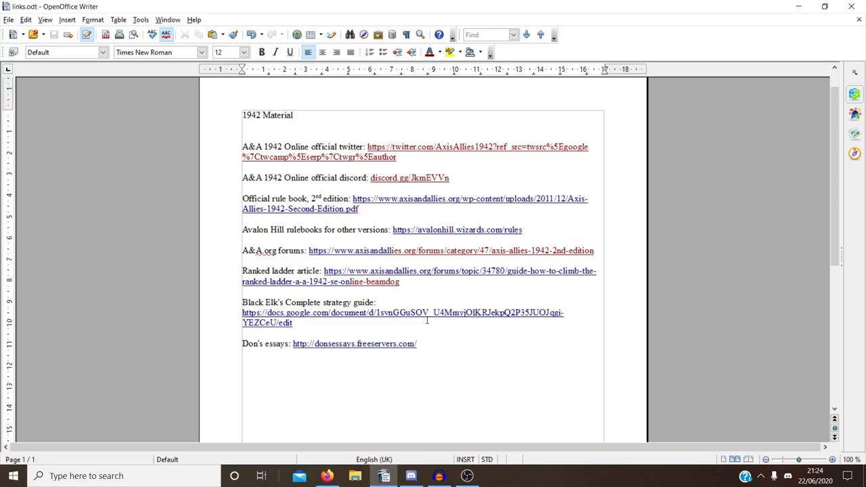
pyautogui.click(417, 344)
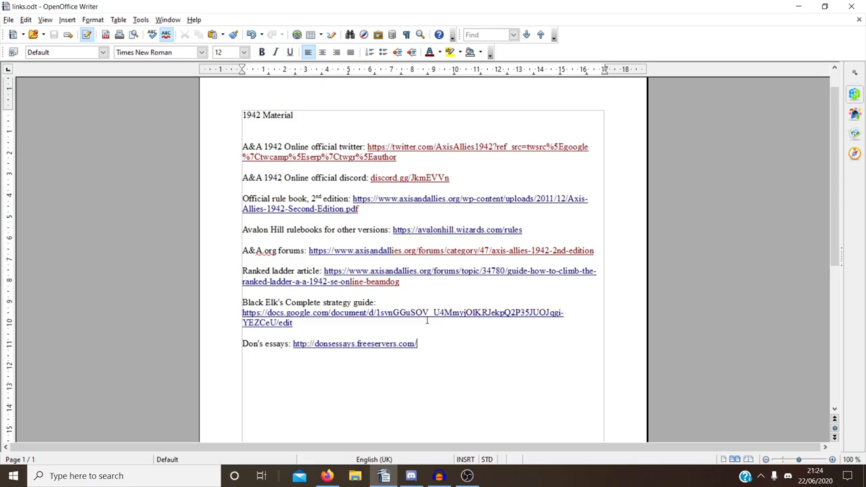